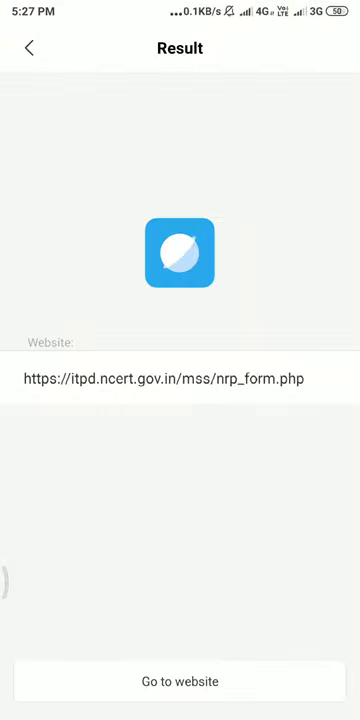
Follow the scanned QR result to the NRG-NCERT/NIEPA registration form in the browser
left_click(180, 680)
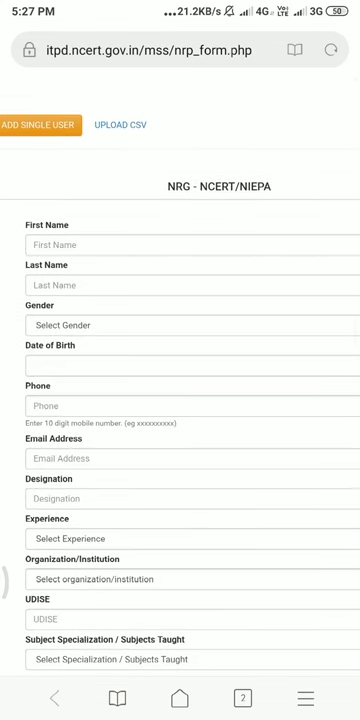
scroll("down", 3)
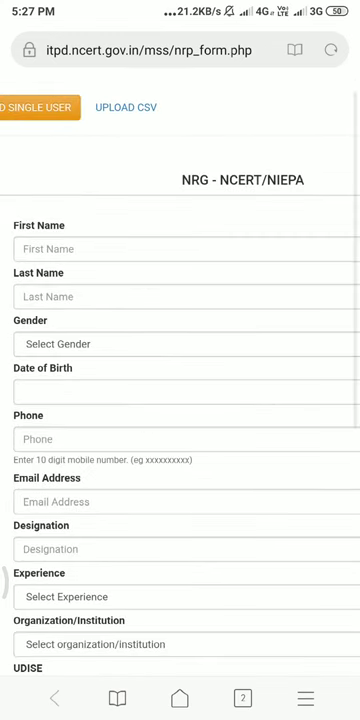
left_click(180, 248)
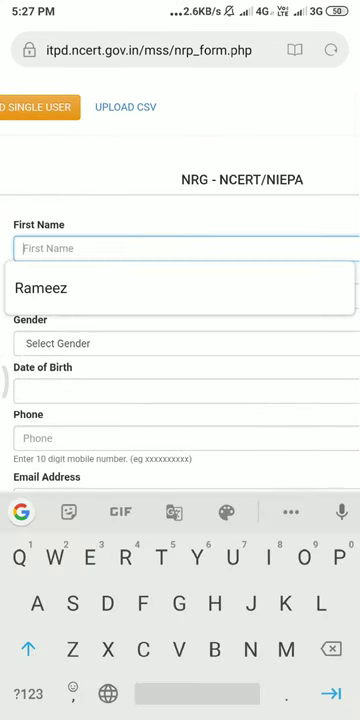
type("Vijay")
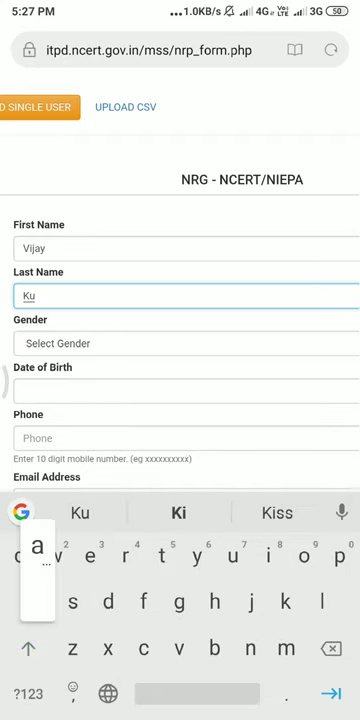
type("ar")
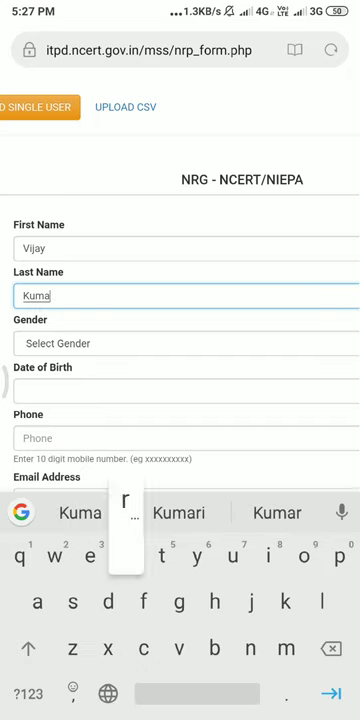
Set gender to Male and pick the date of birth from the picker
left_click(180, 344)
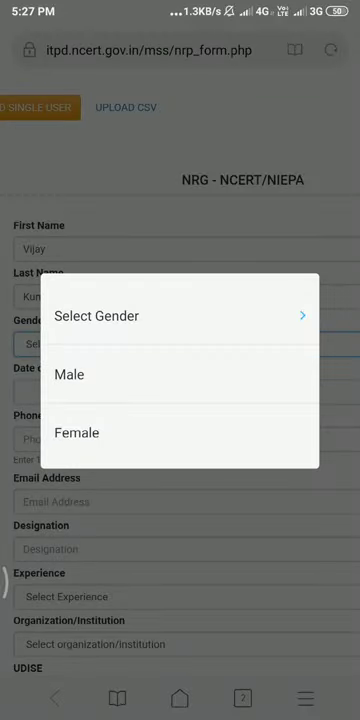
left_click(68, 374)
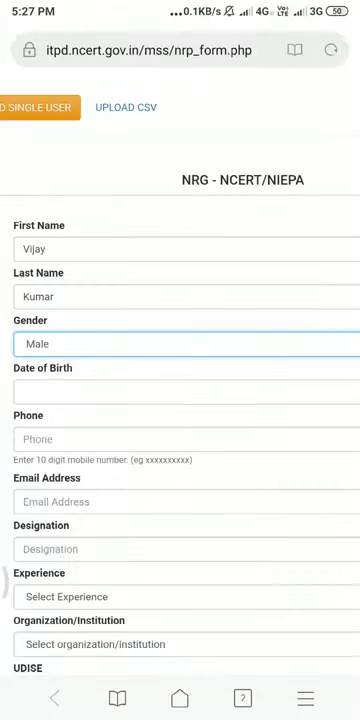
left_click(180, 390)
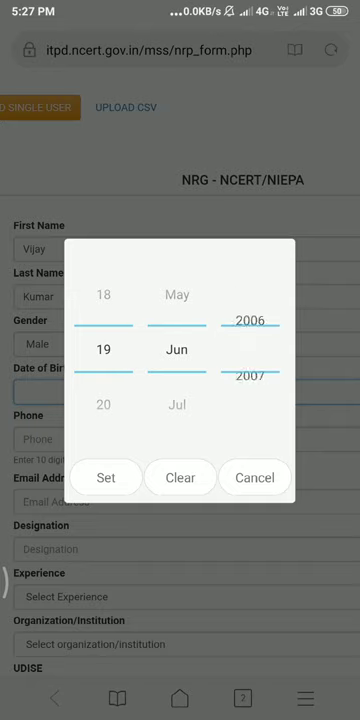
scroll("down", 3)
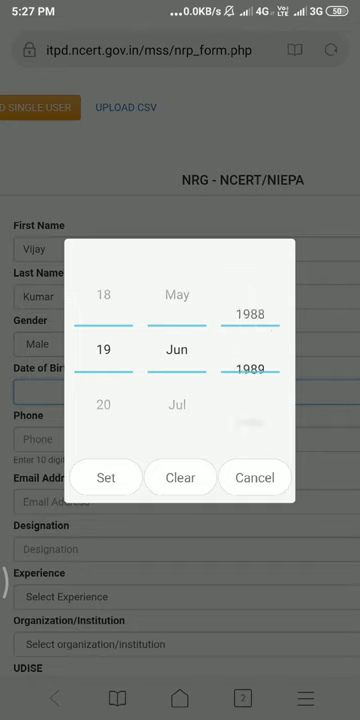
left_click(104, 476)
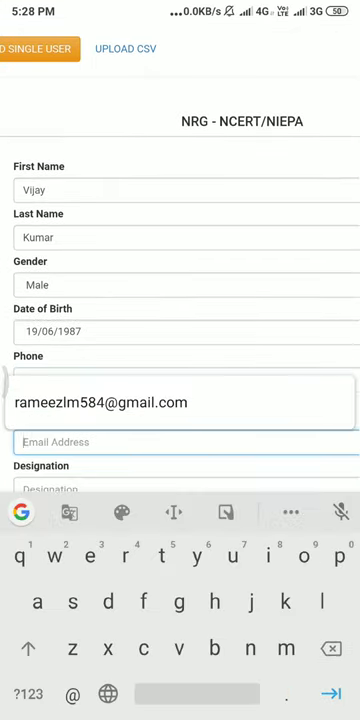
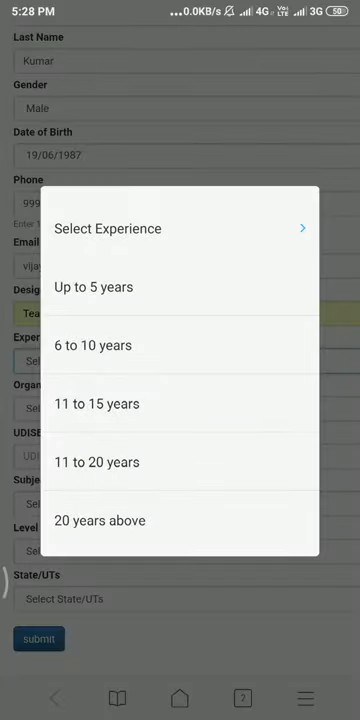
Set experience Up to 5 years, institution NCERT-CIET and UDISE code 12345
left_click(92, 288)
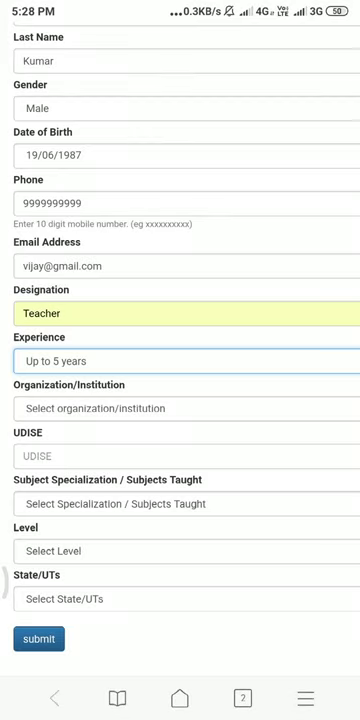
scroll("down", 3)
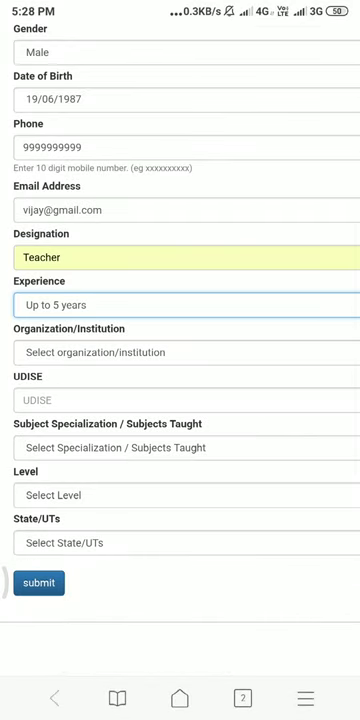
left_click(180, 352)
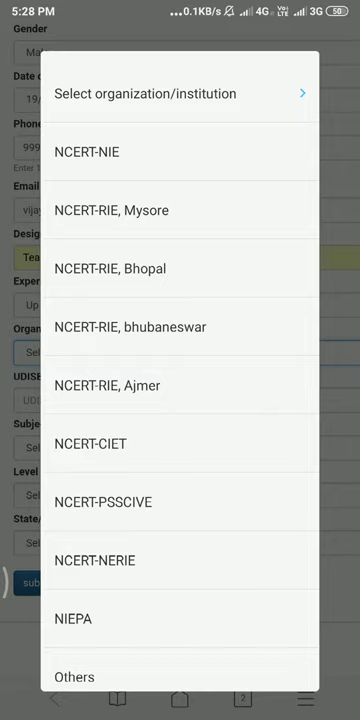
left_click(90, 444)
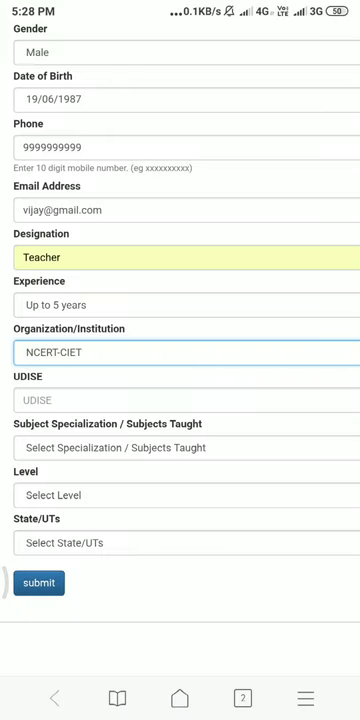
type("12345")
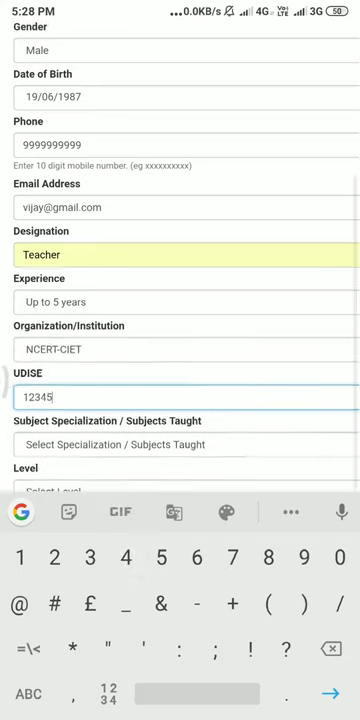
Set subject to Art Integrated Learning and level to Secondary, then reach the State/UTs choices
left_click(180, 444)
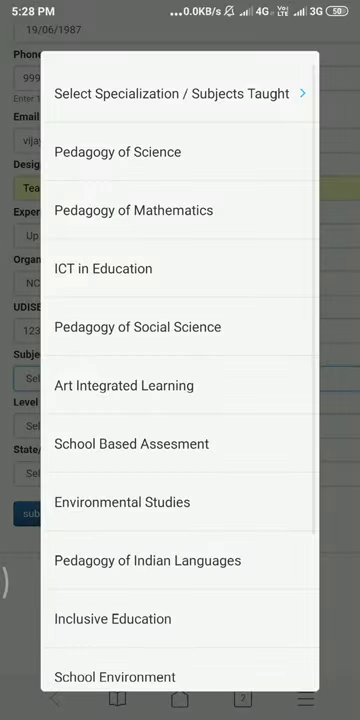
left_click(124, 384)
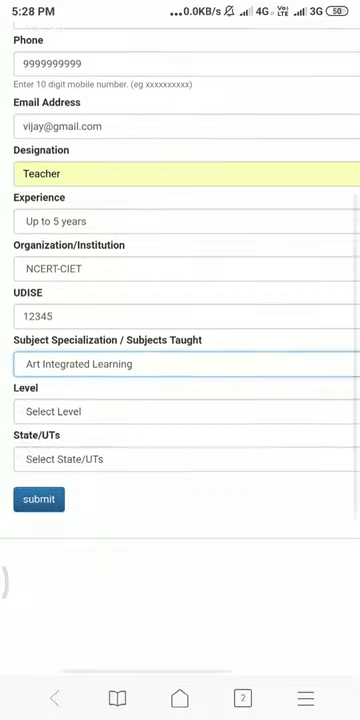
left_click(186, 412)
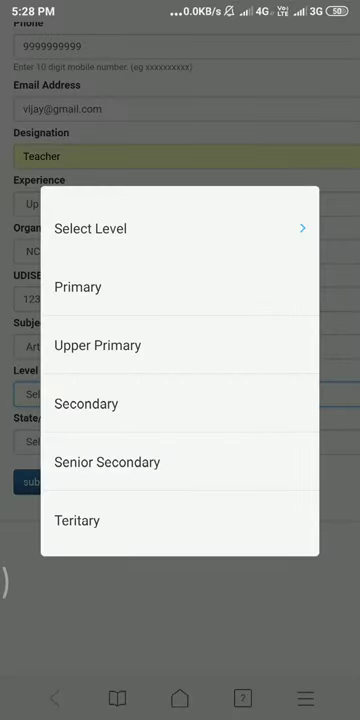
left_click(86, 404)
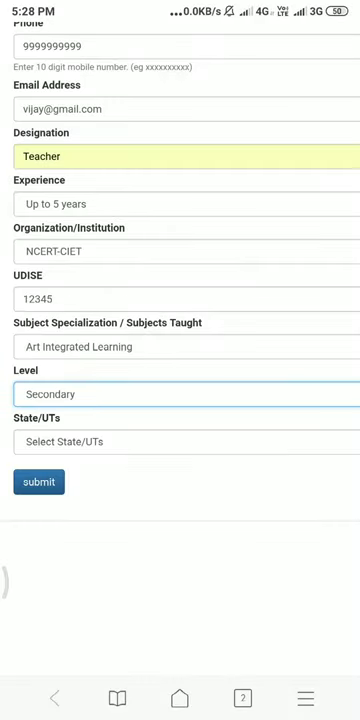
left_click(180, 442)
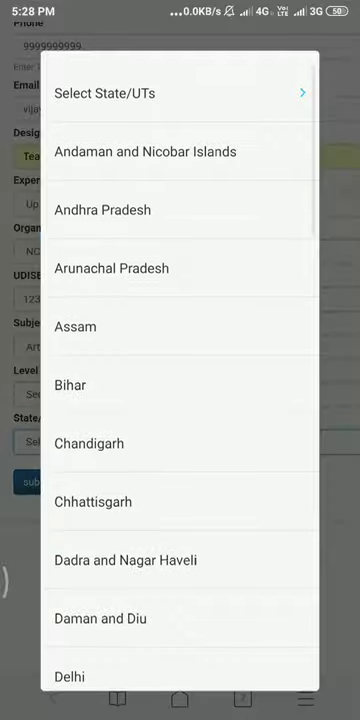